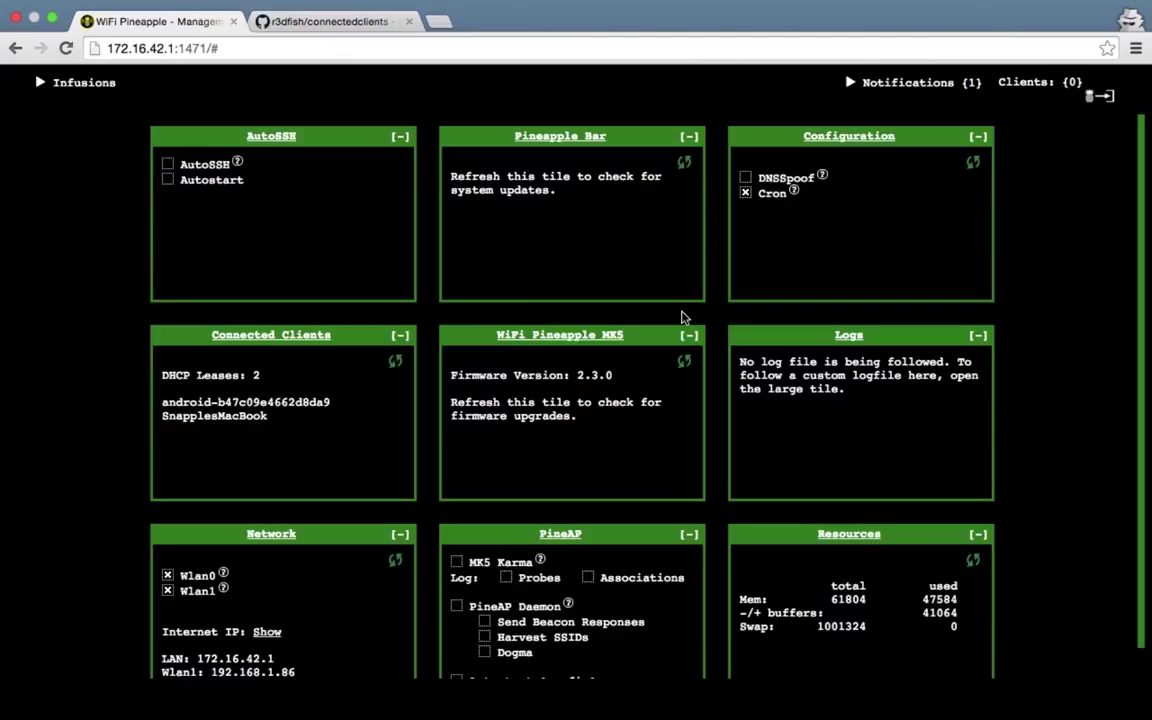
mouse_move(294, 344)
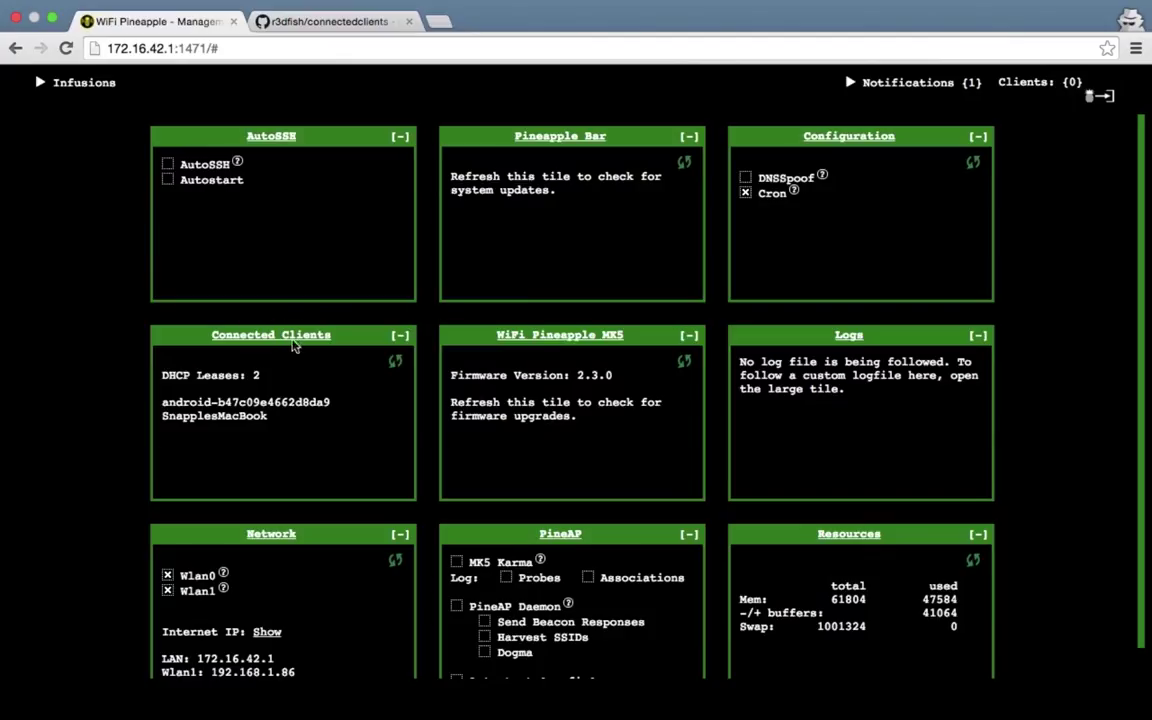
mouse_move(388, 120)
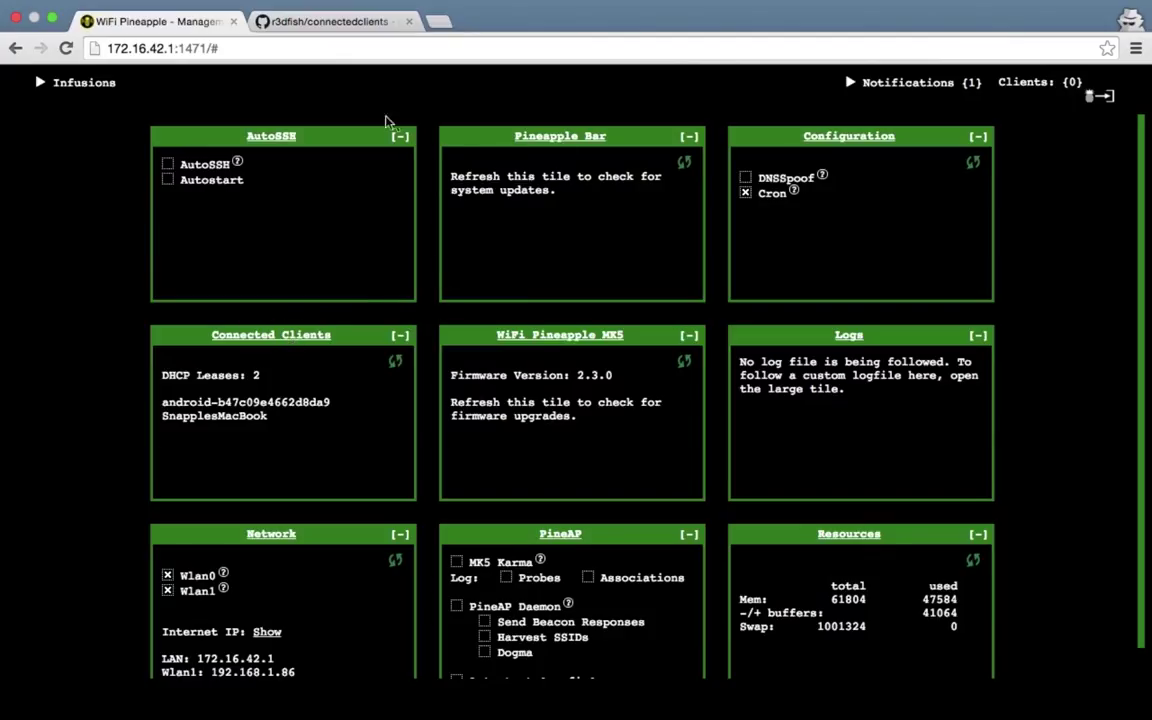
Glance at the connectedclients GitHub repository, then return to the Pineapple dashboard and SSH terminal.
left_click(330, 20)
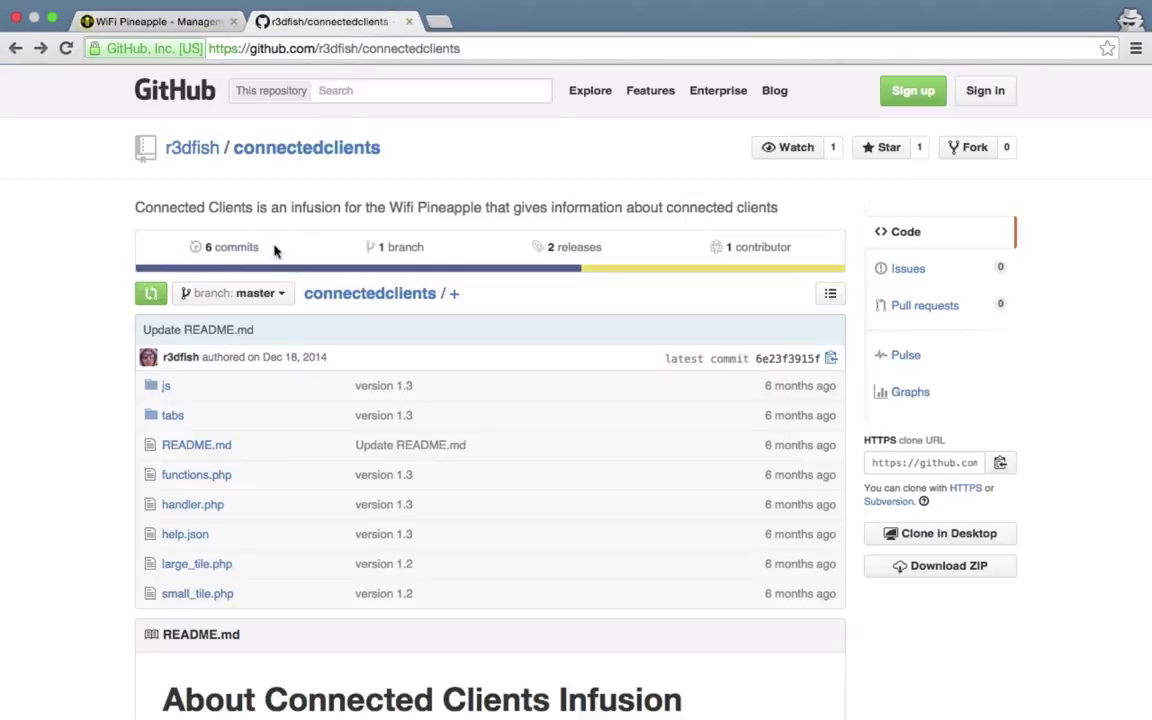
mouse_move(258, 460)
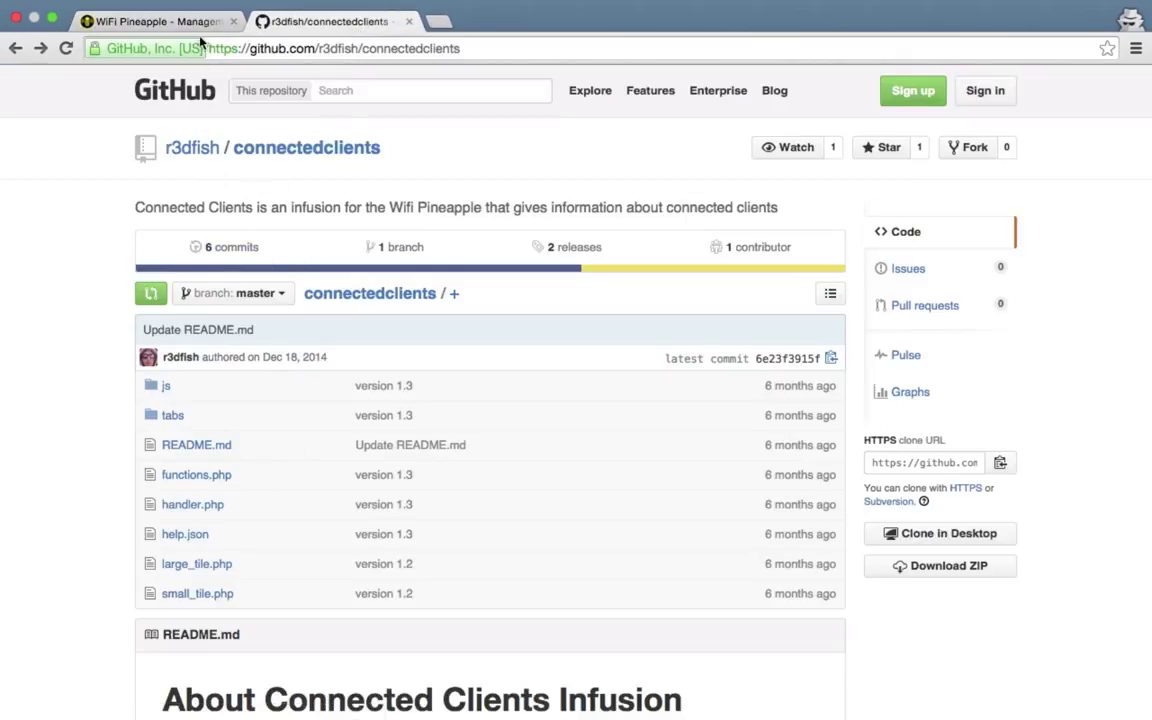
left_click(150, 22)
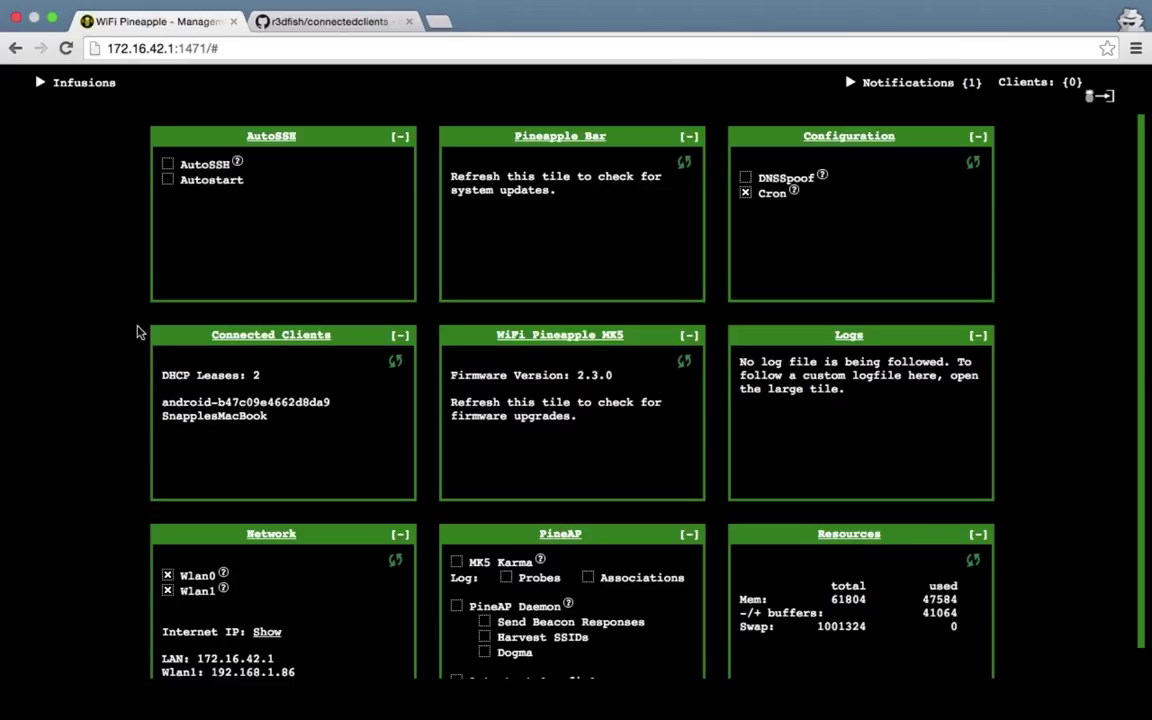
mouse_move(324, 422)
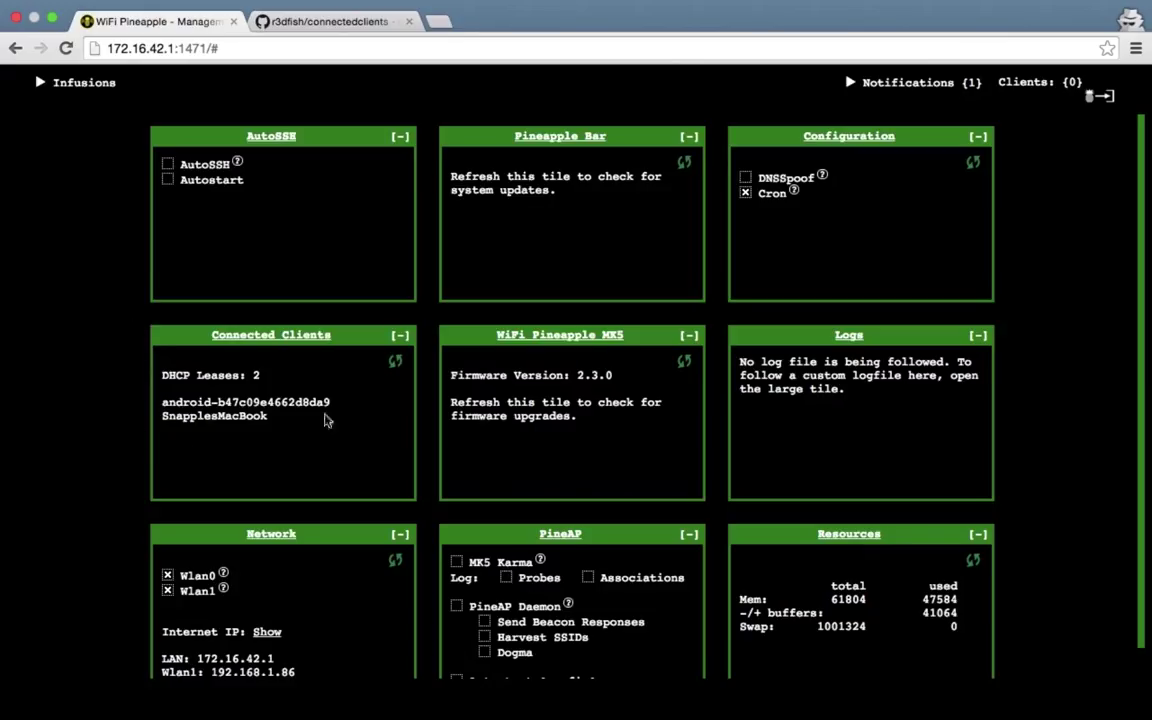
mouse_move(282, 346)
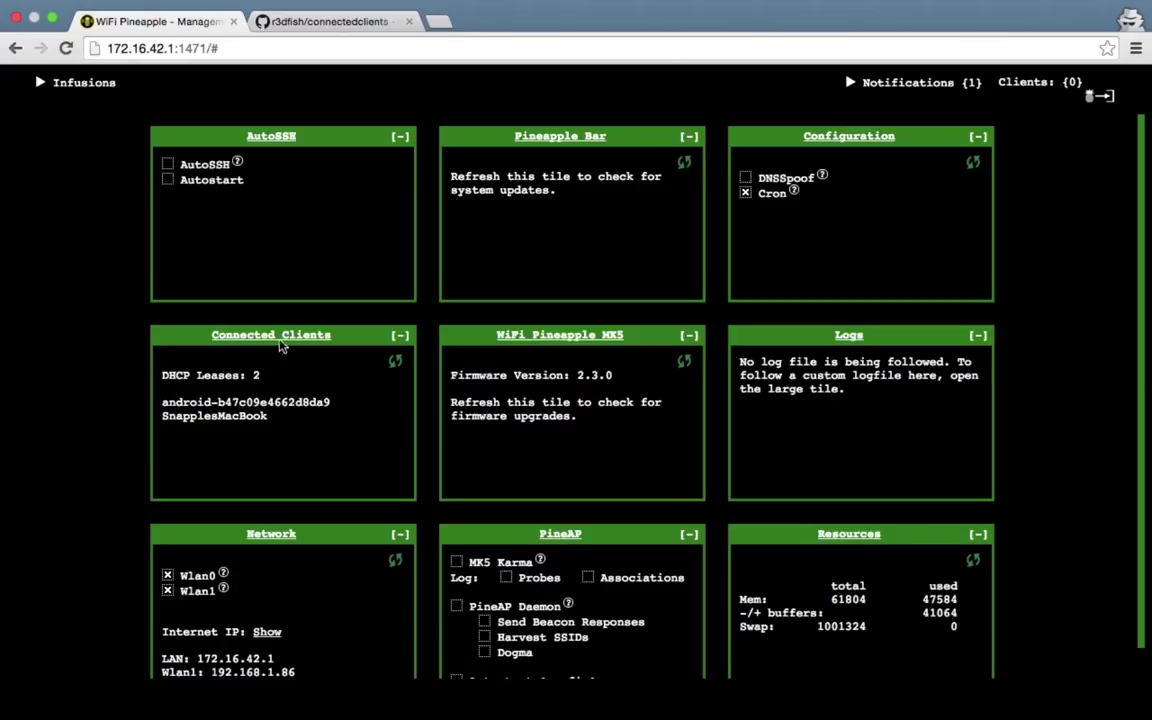
left_click(272, 334)
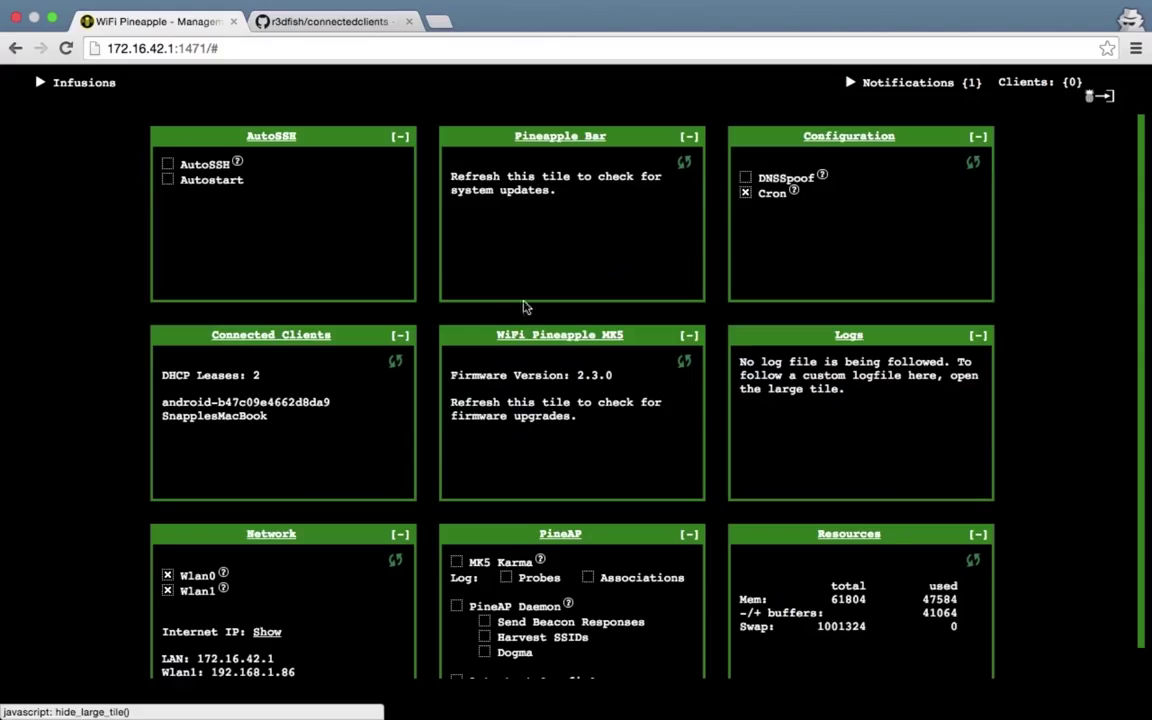
mouse_move(268, 400)
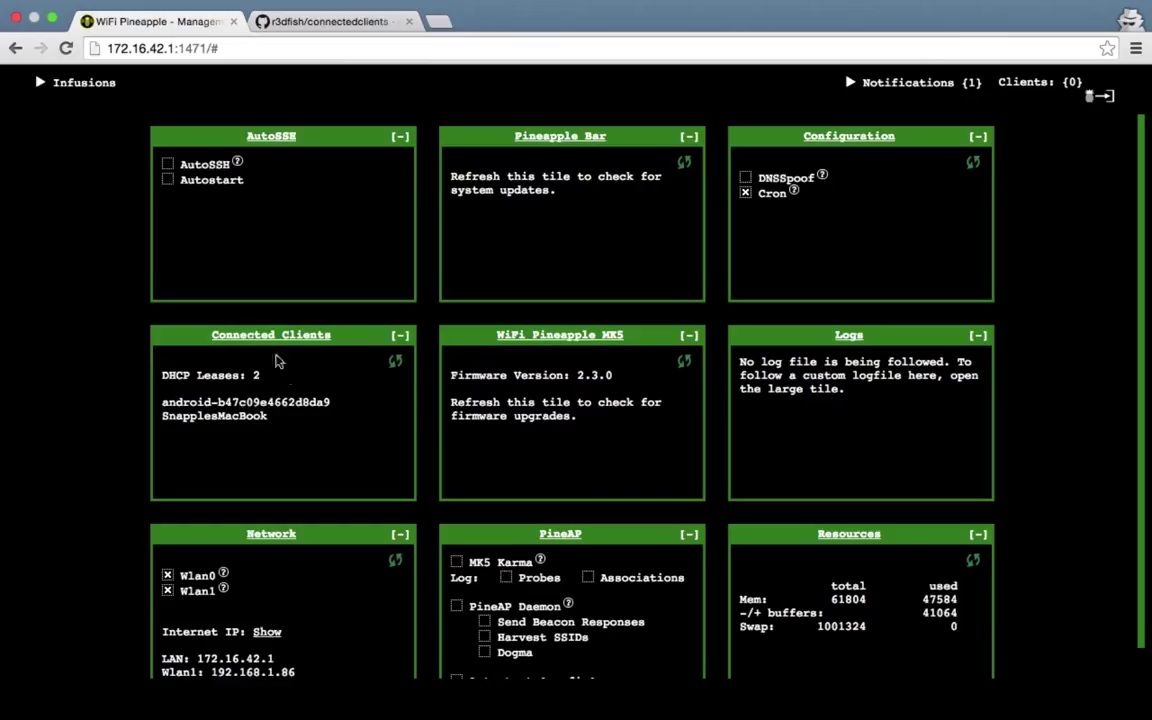
double_click(212, 418)
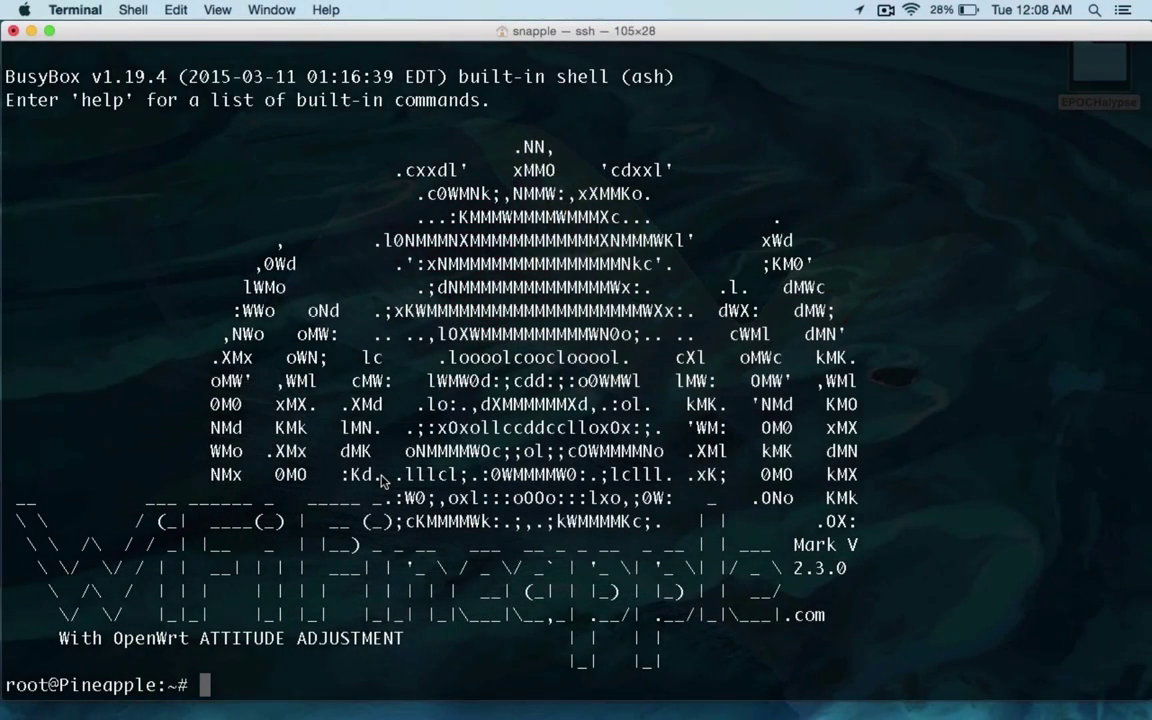
Print /tmp/dhcp.leases with cat and highlight the two listed clients in the output.
type("cat /tmp")
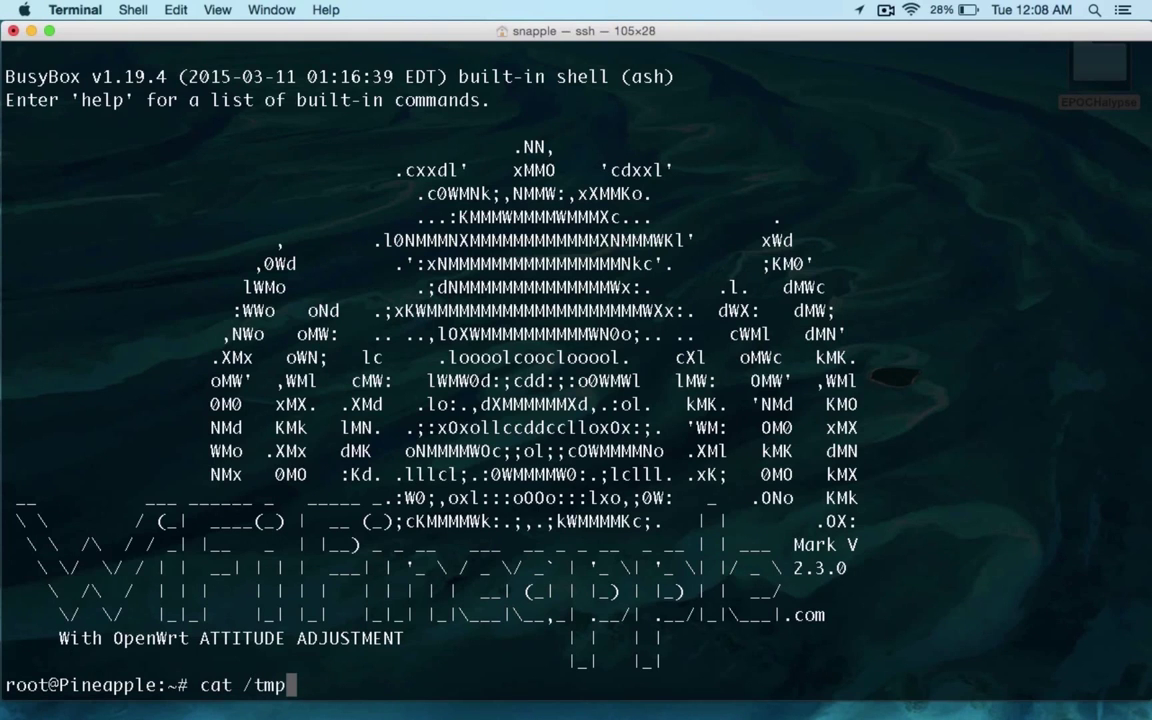
type("/dhcp.")
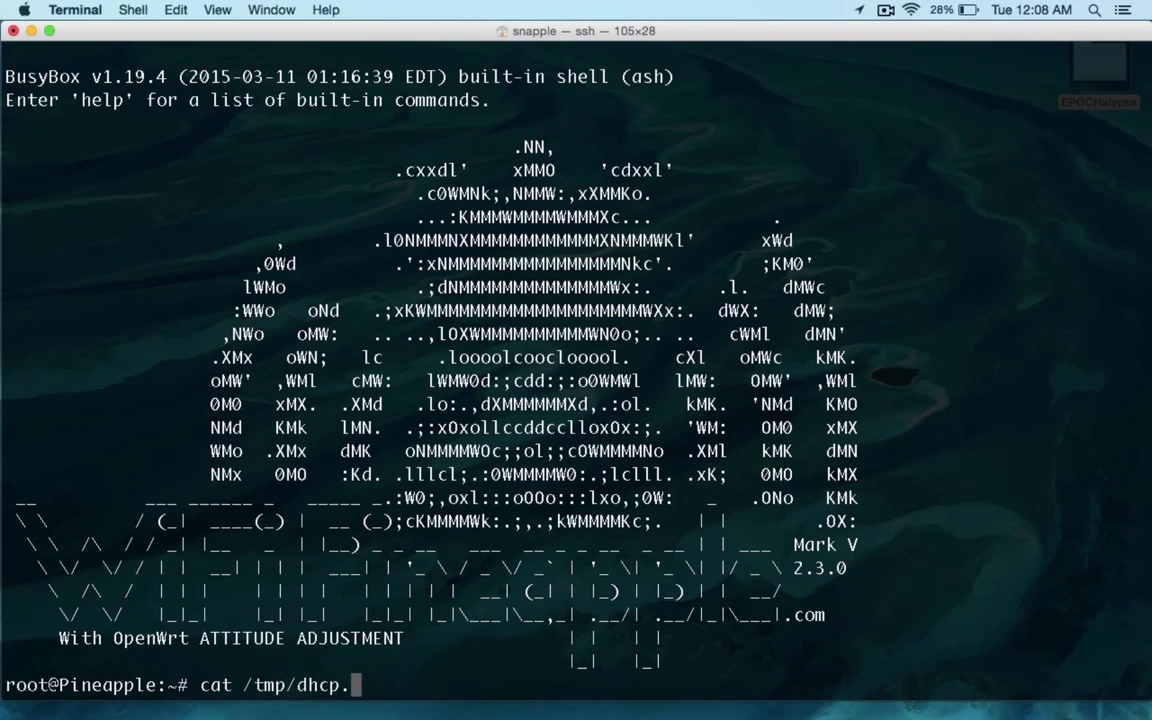
key("Return")
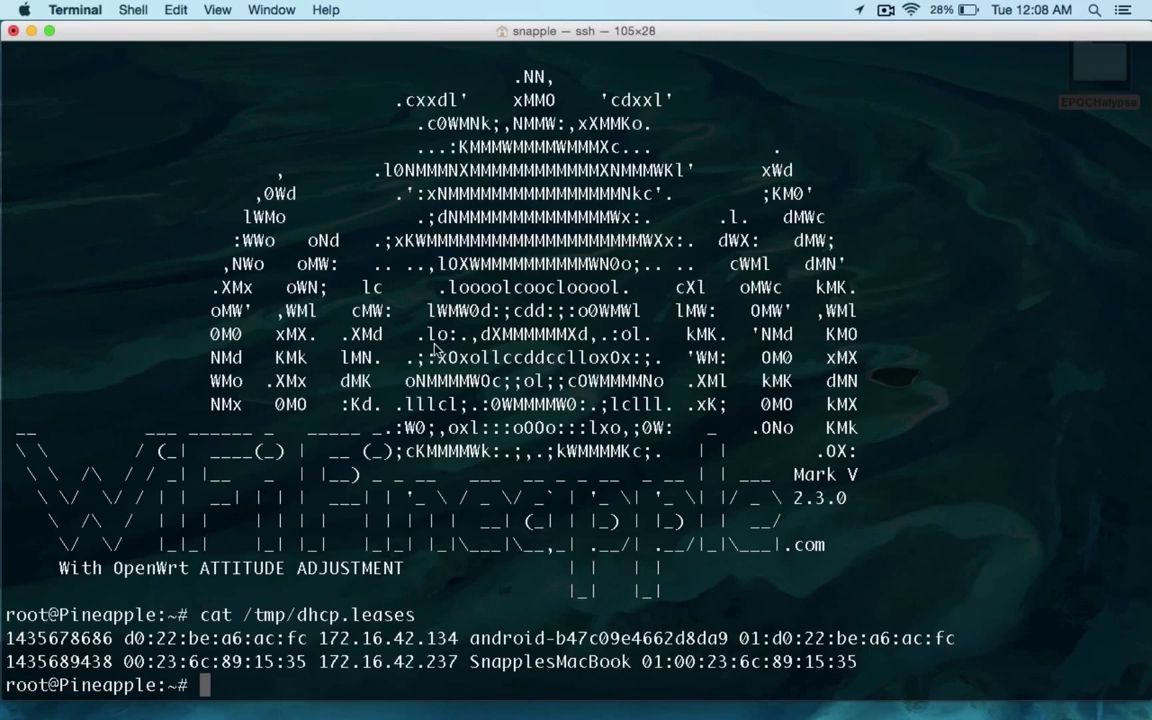
mouse_move(856, 660)
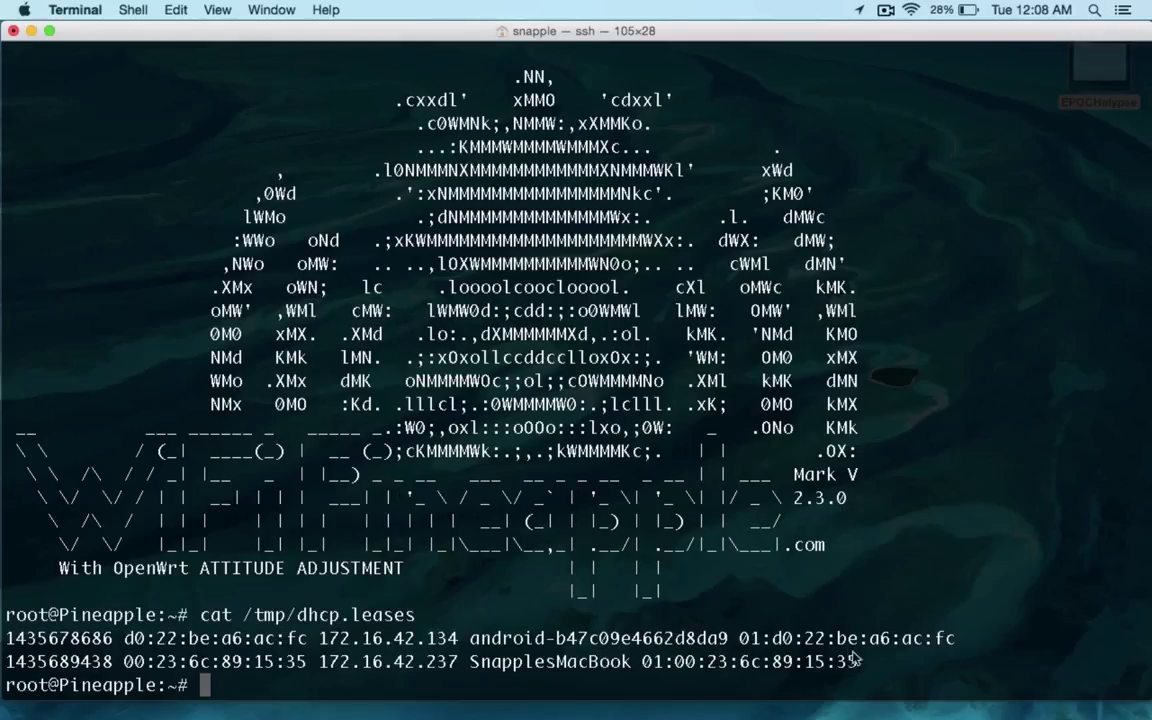
left_click_drag(10, 638, 856, 660)
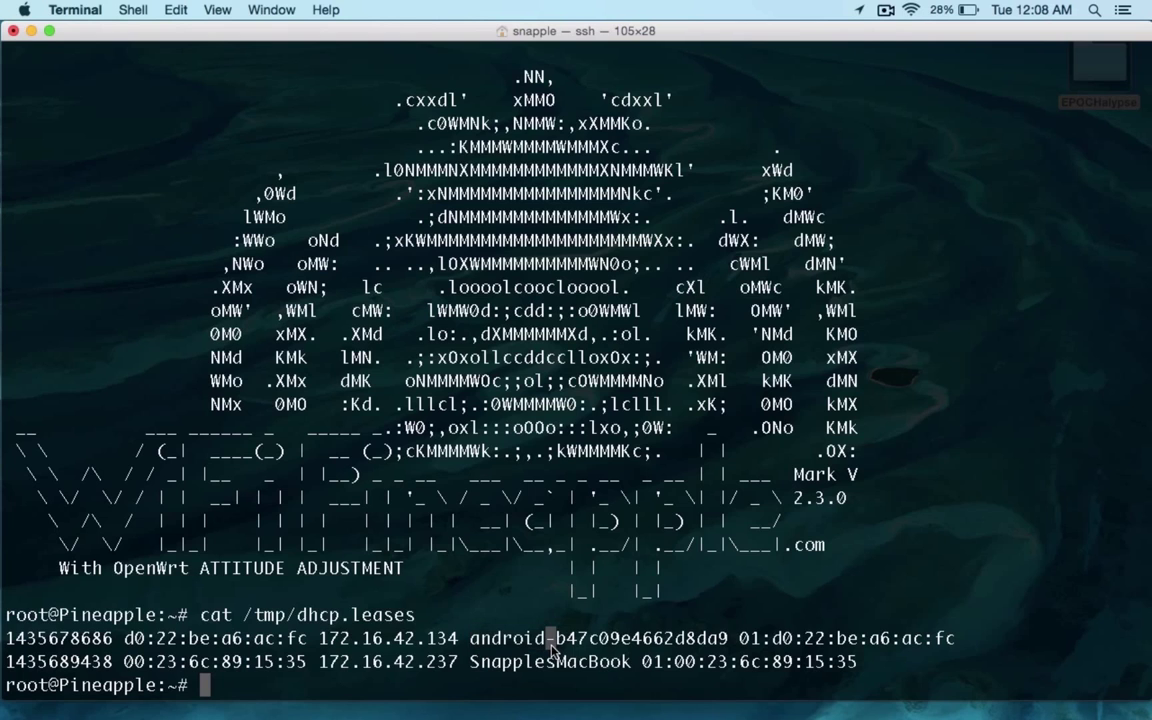
double_click(544, 662)
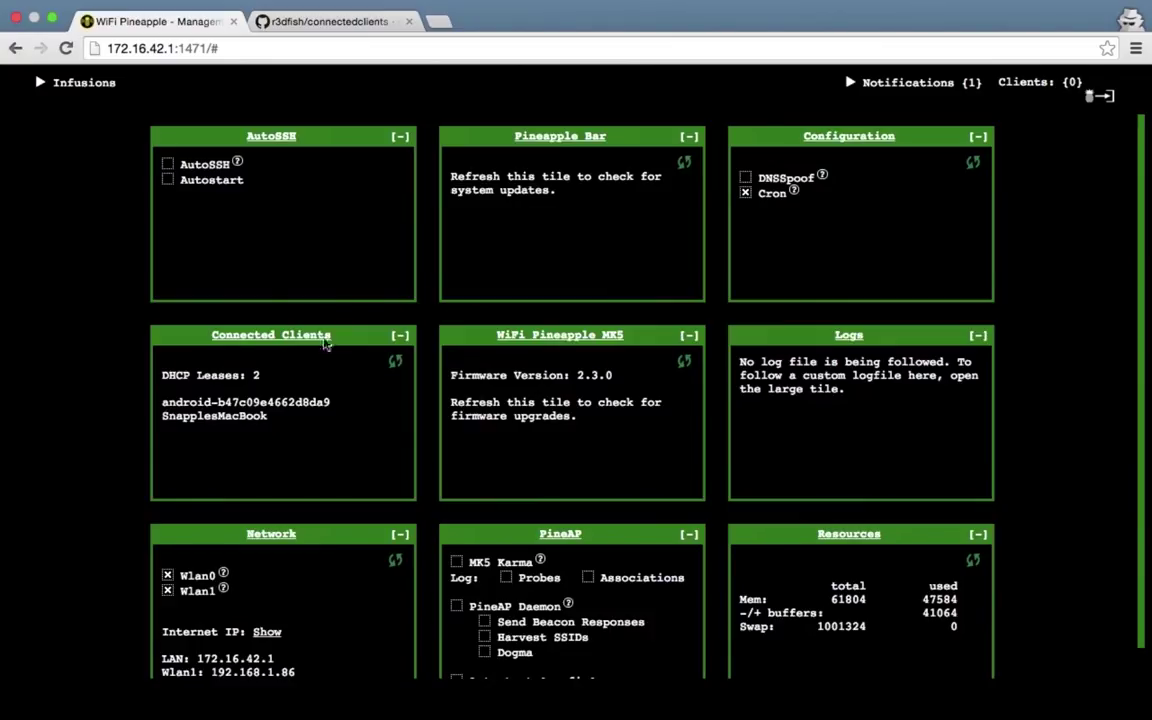
mouse_move(292, 452)
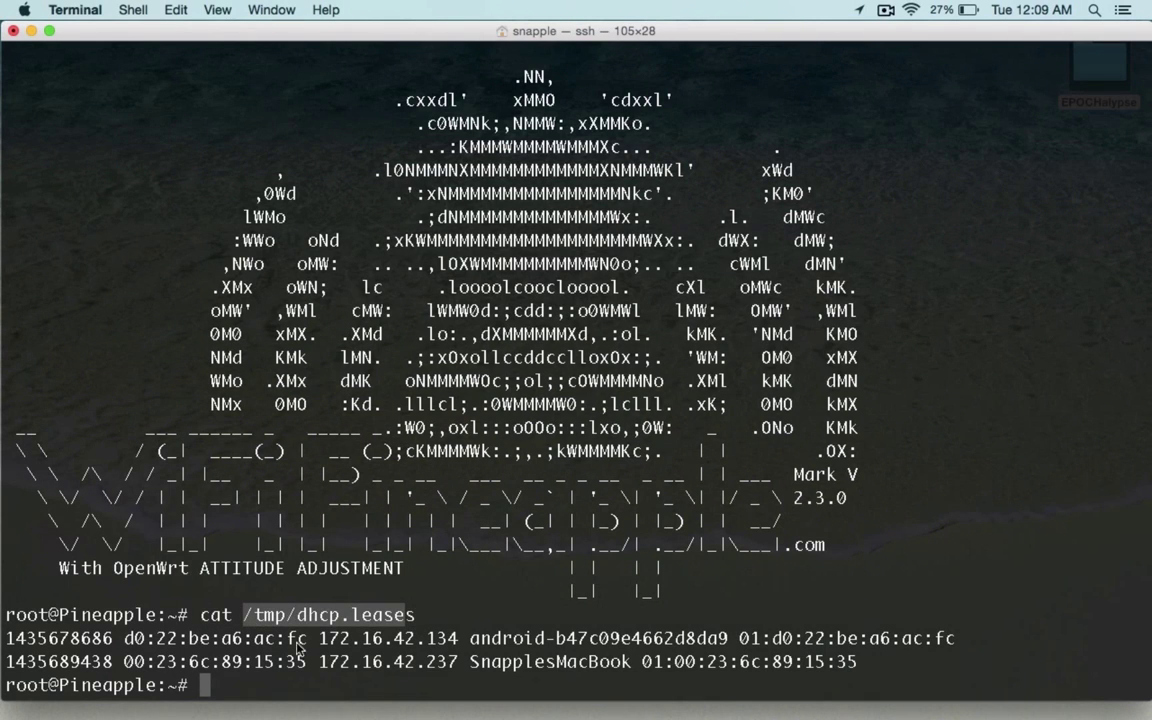
mouse_move(844, 696)
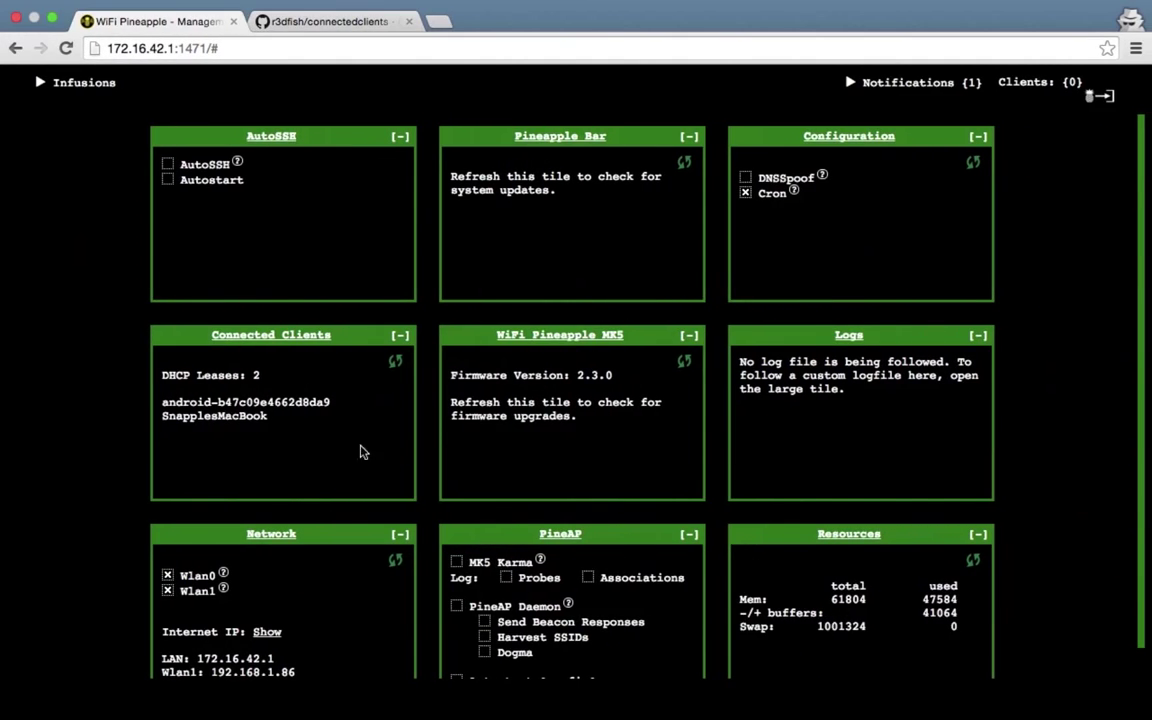
mouse_move(356, 468)
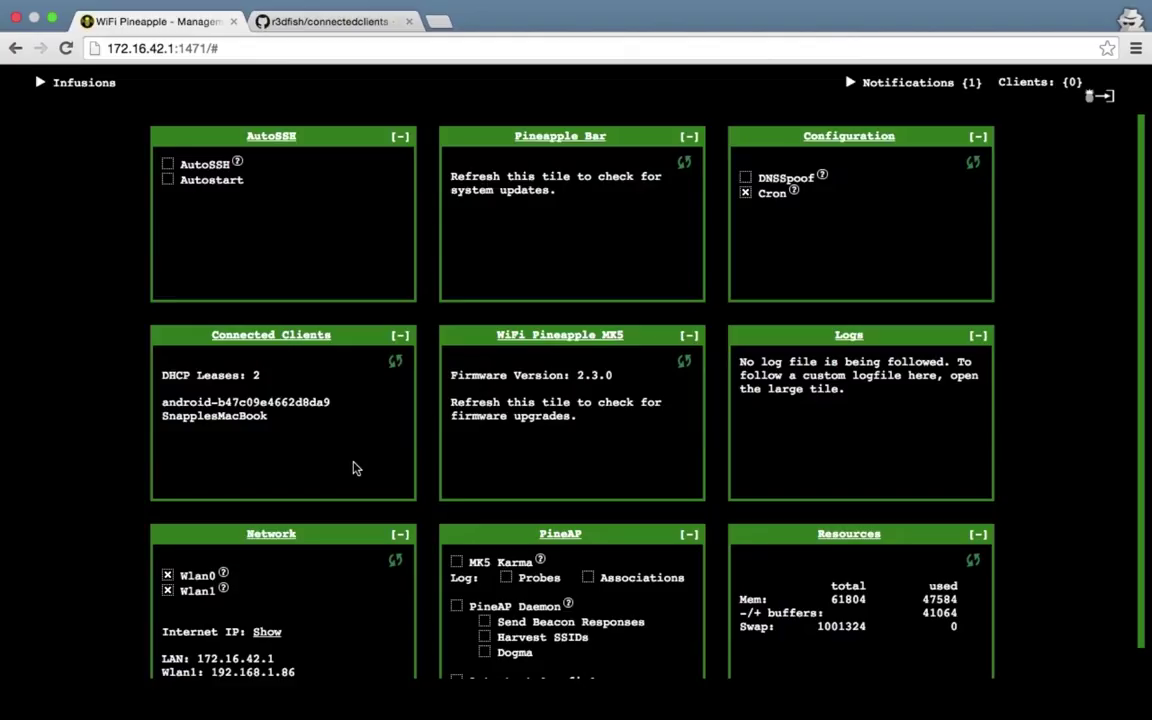
double_click(214, 418)
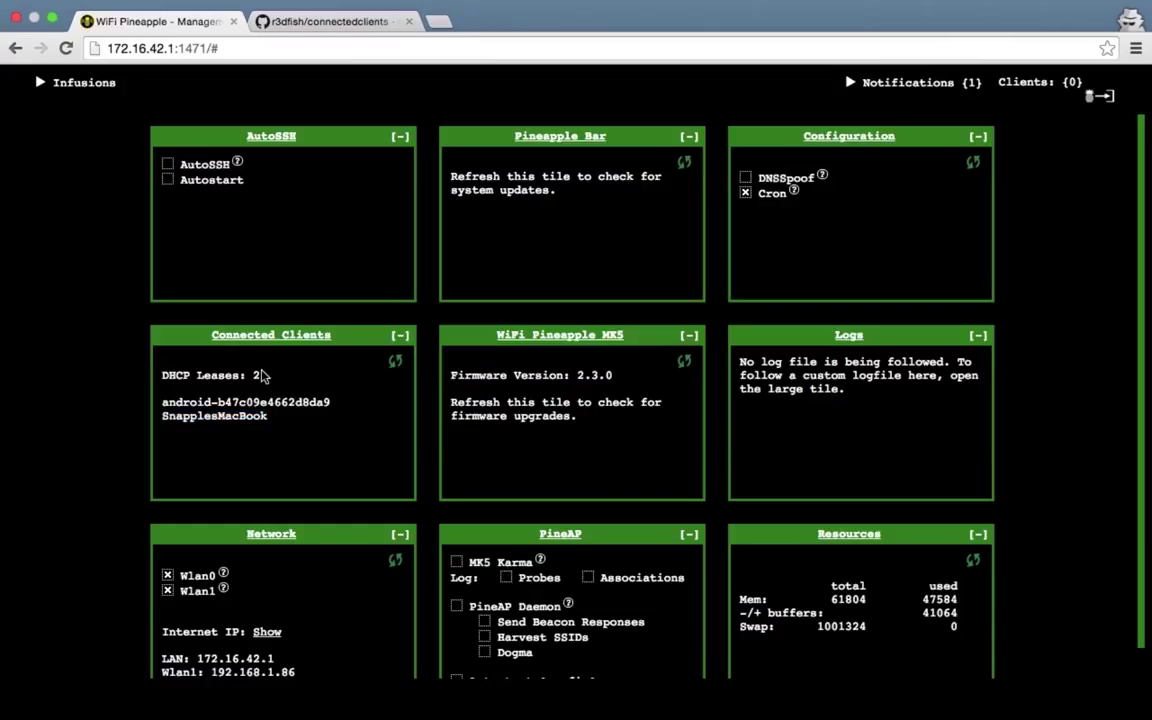
mouse_move(288, 430)
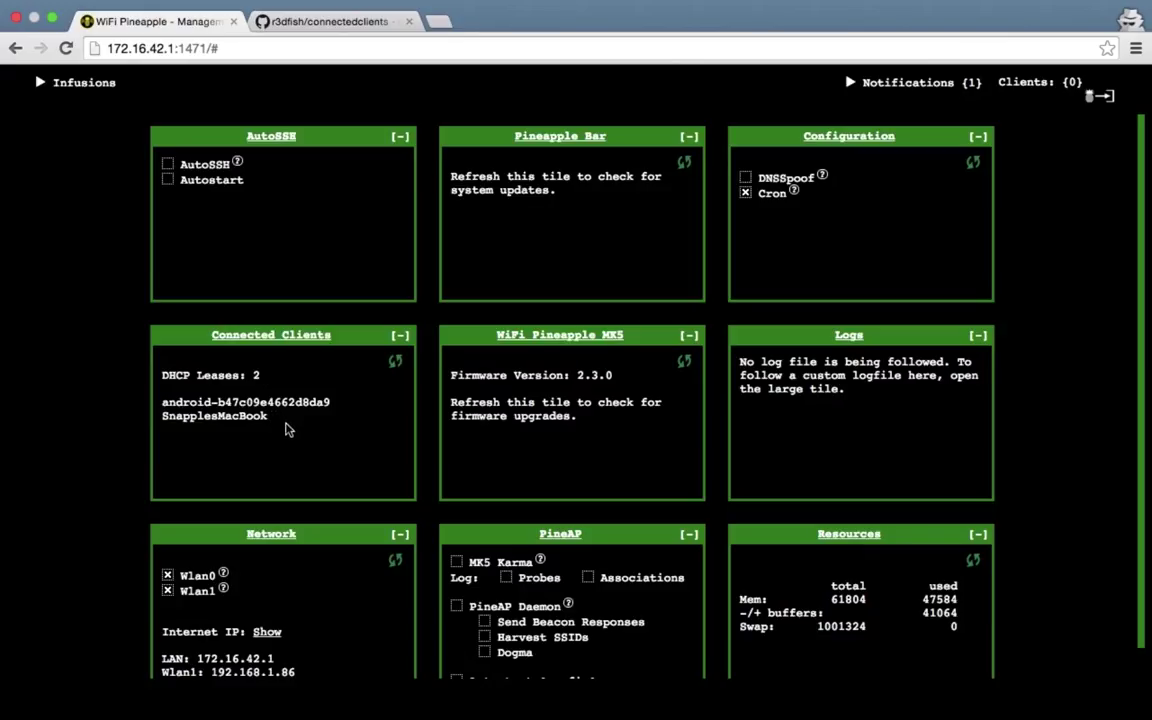
mouse_move(284, 344)
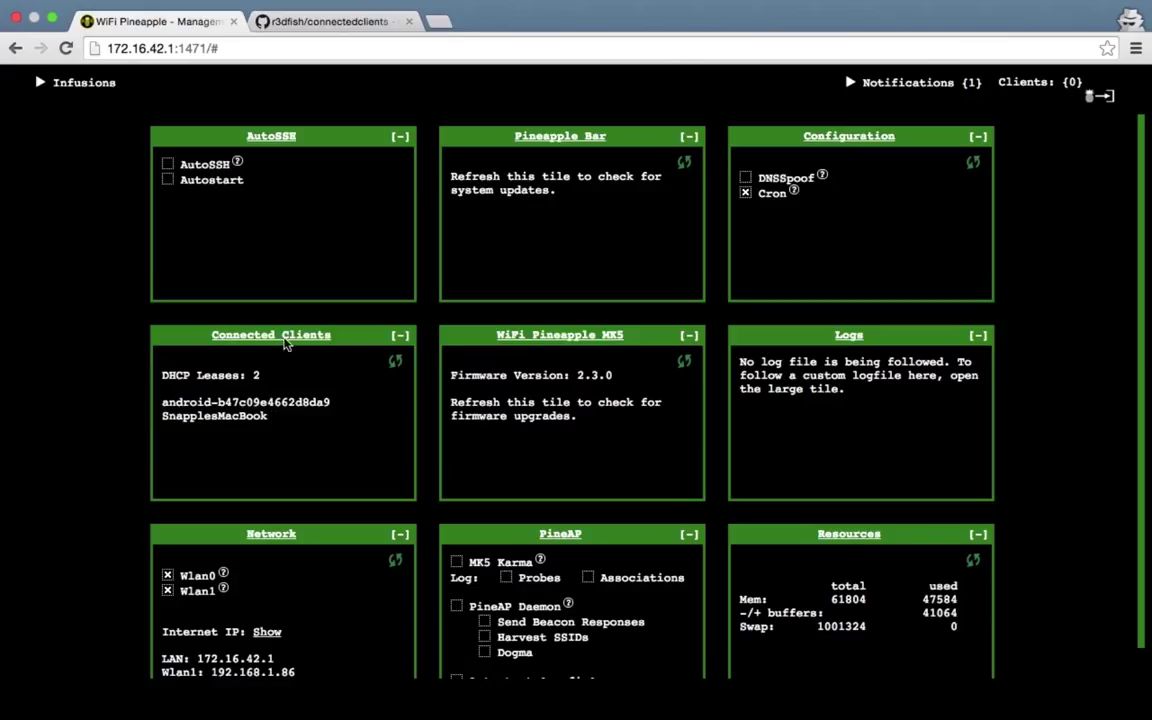
left_click(270, 336)
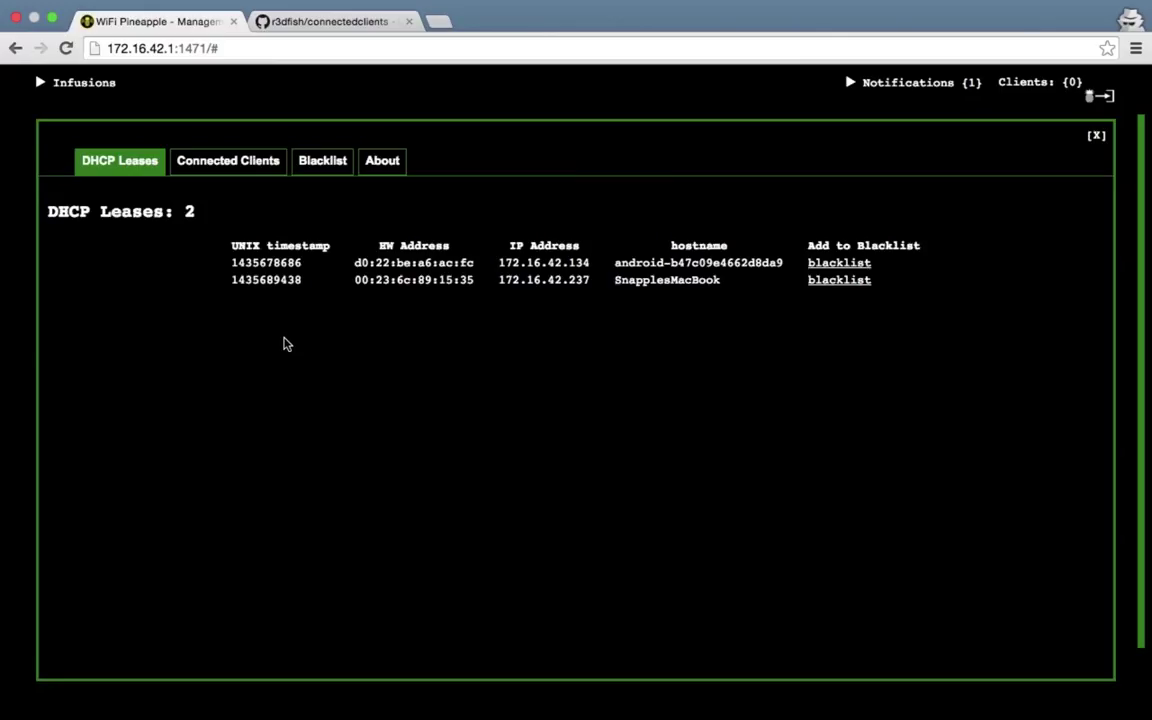
mouse_move(840, 266)
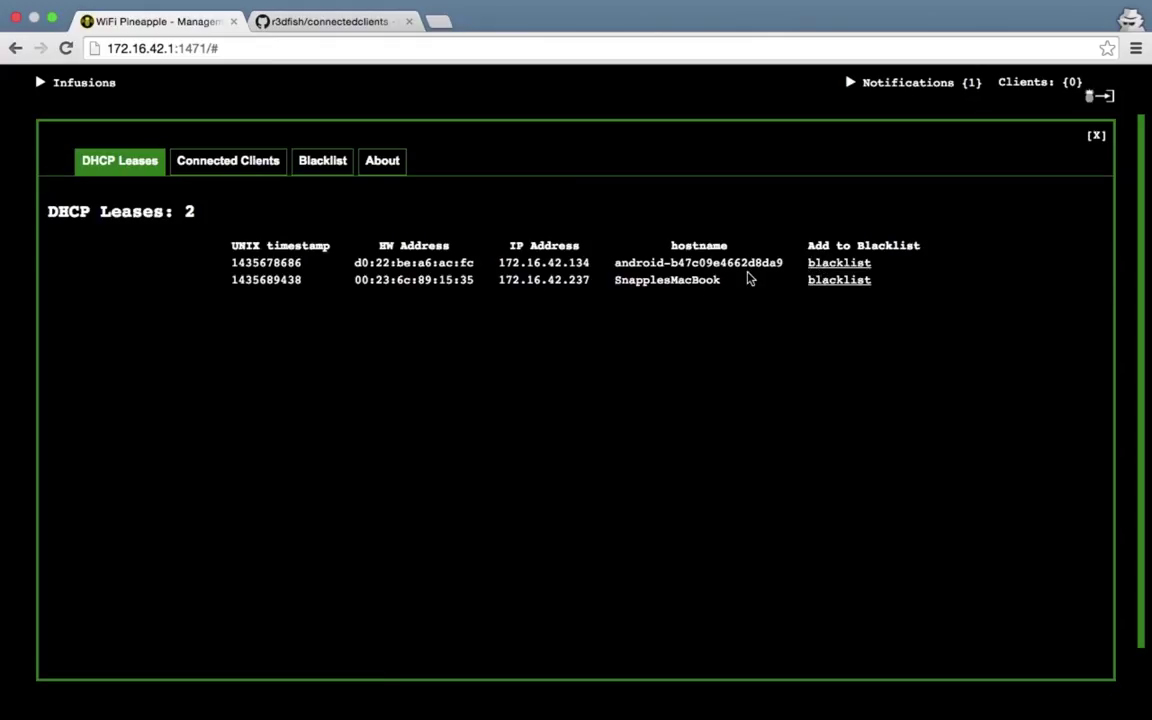
mouse_move(480, 268)
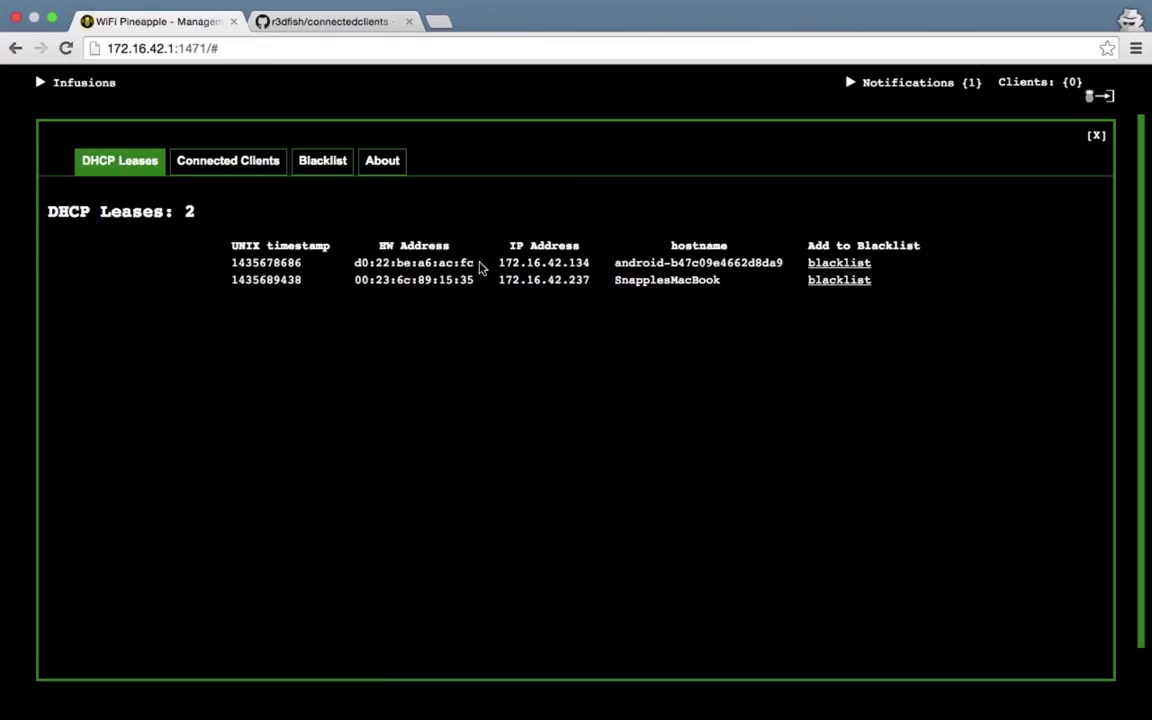
Highlight the first client's hardware address in the DHCP Leases table, then show the infusion's GitHub repository.
double_click(362, 262)
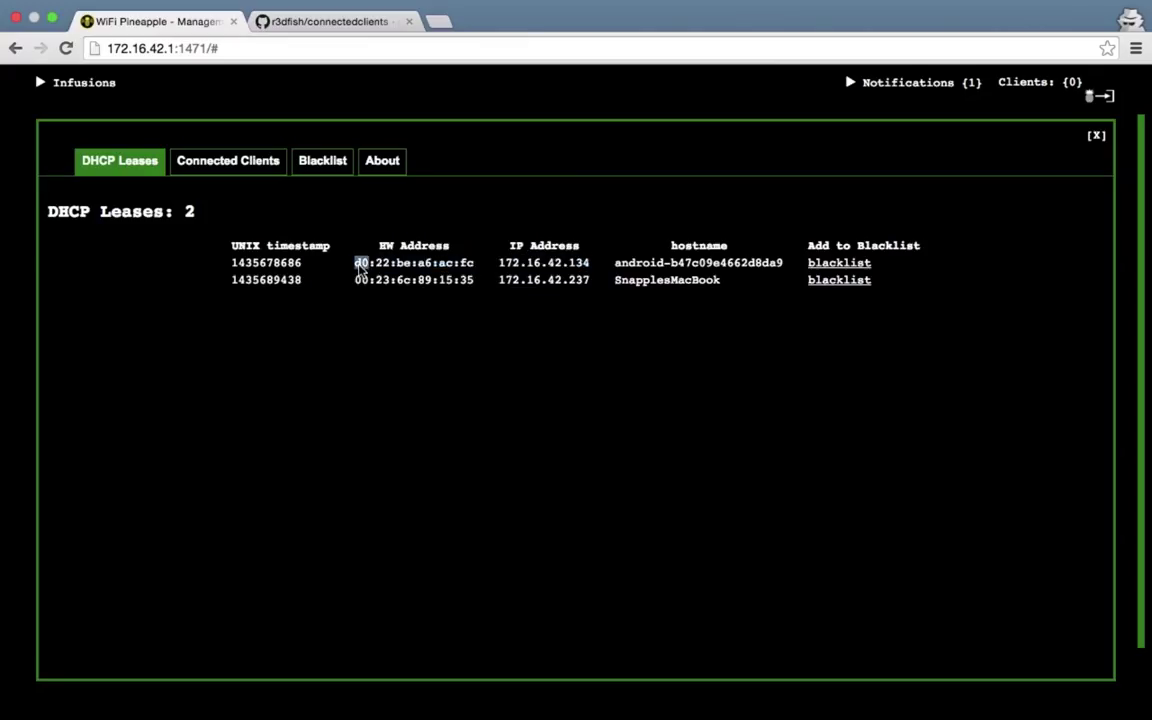
left_click_drag(358, 262, 588, 262)
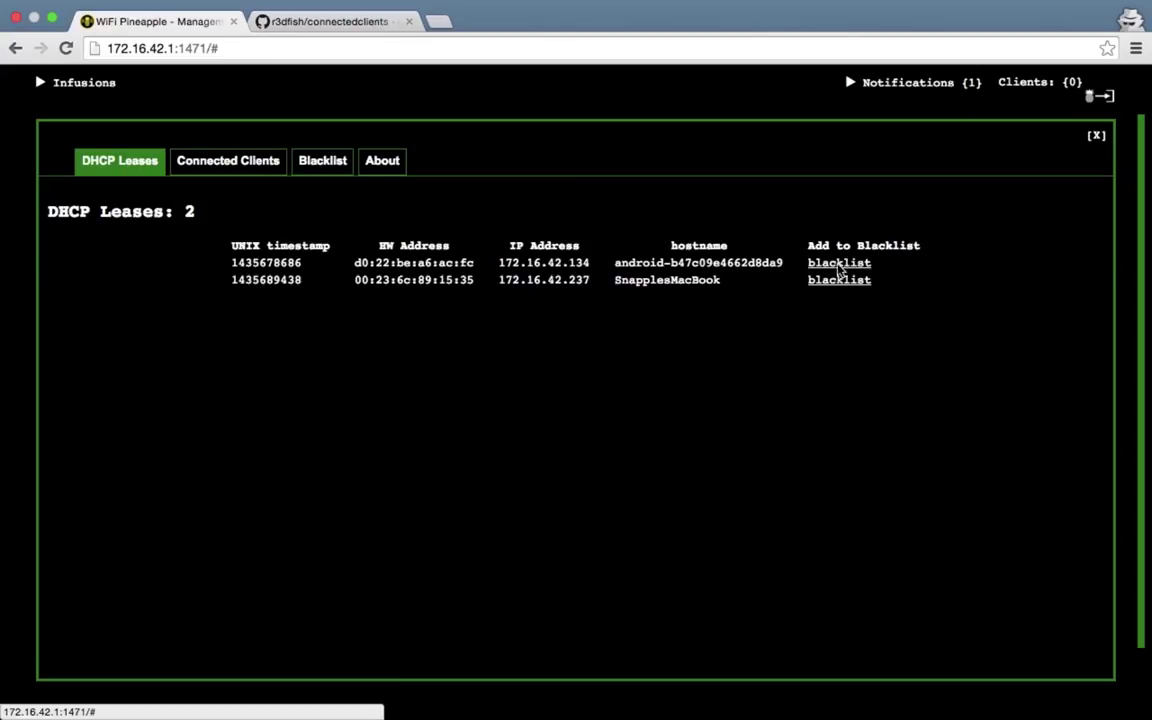
mouse_move(484, 284)
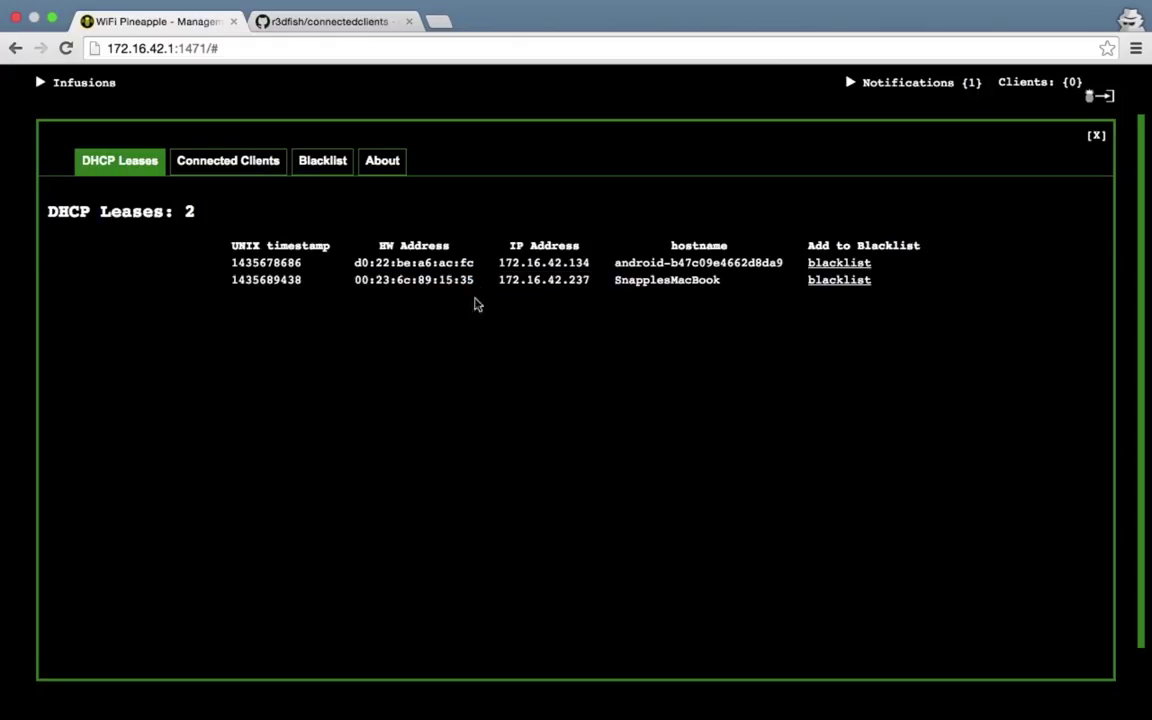
mouse_move(468, 352)
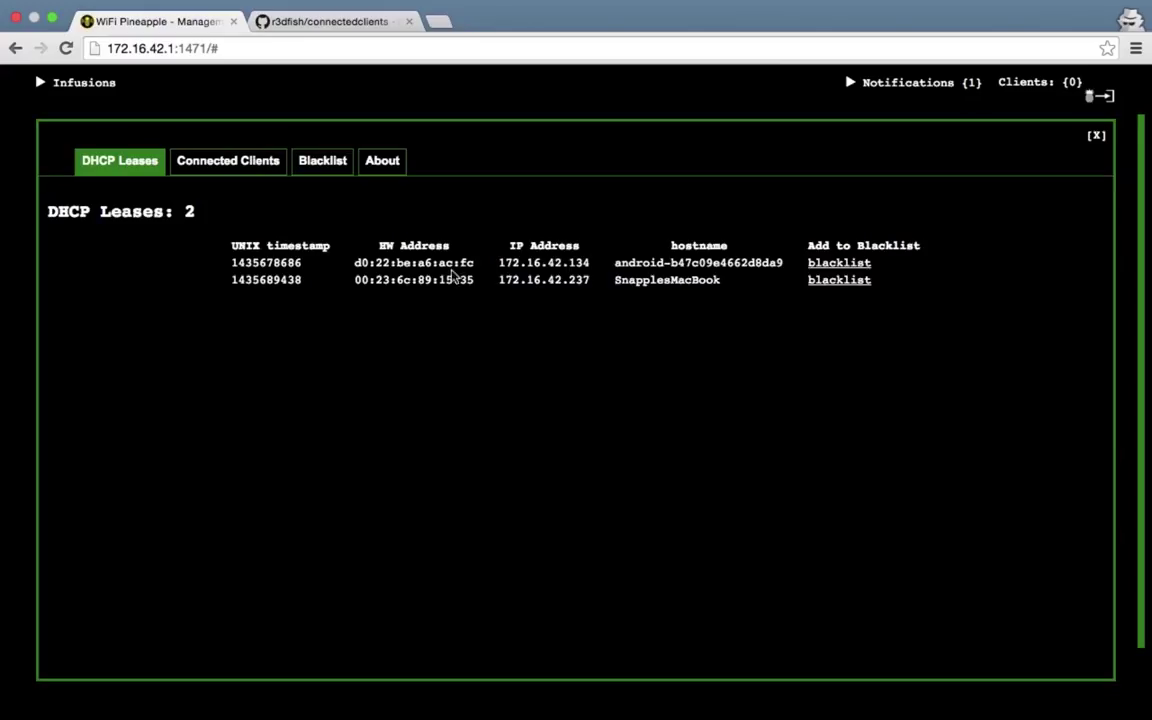
mouse_move(472, 326)
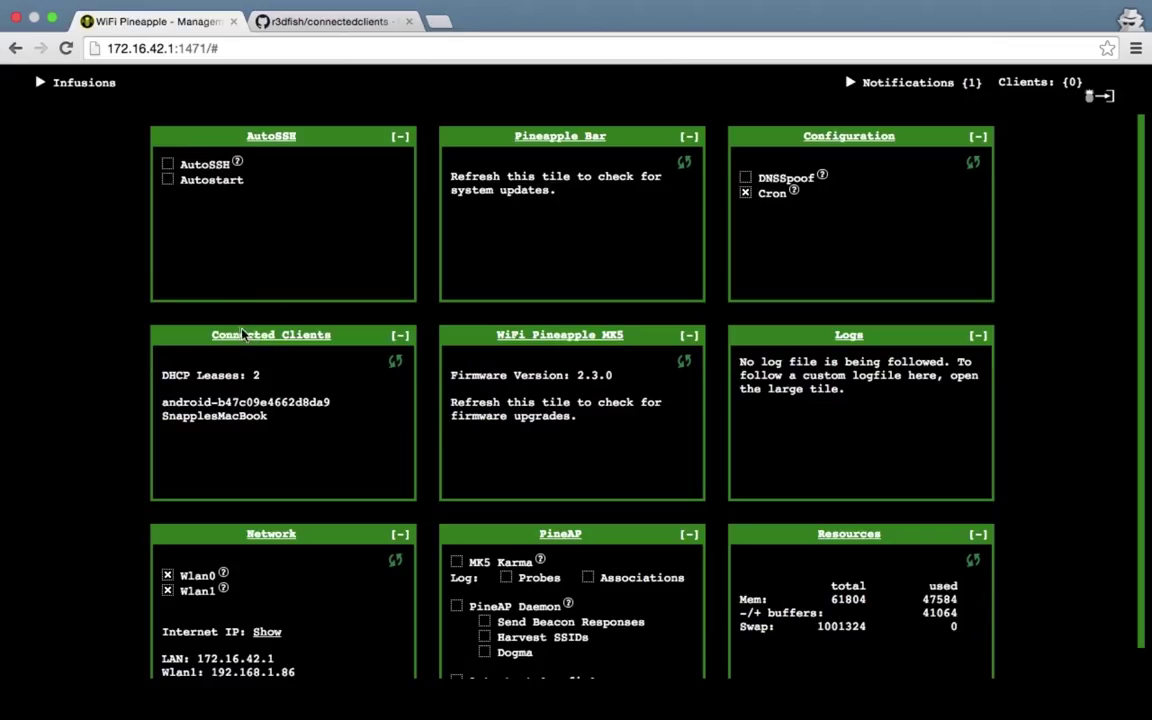
mouse_move(264, 316)
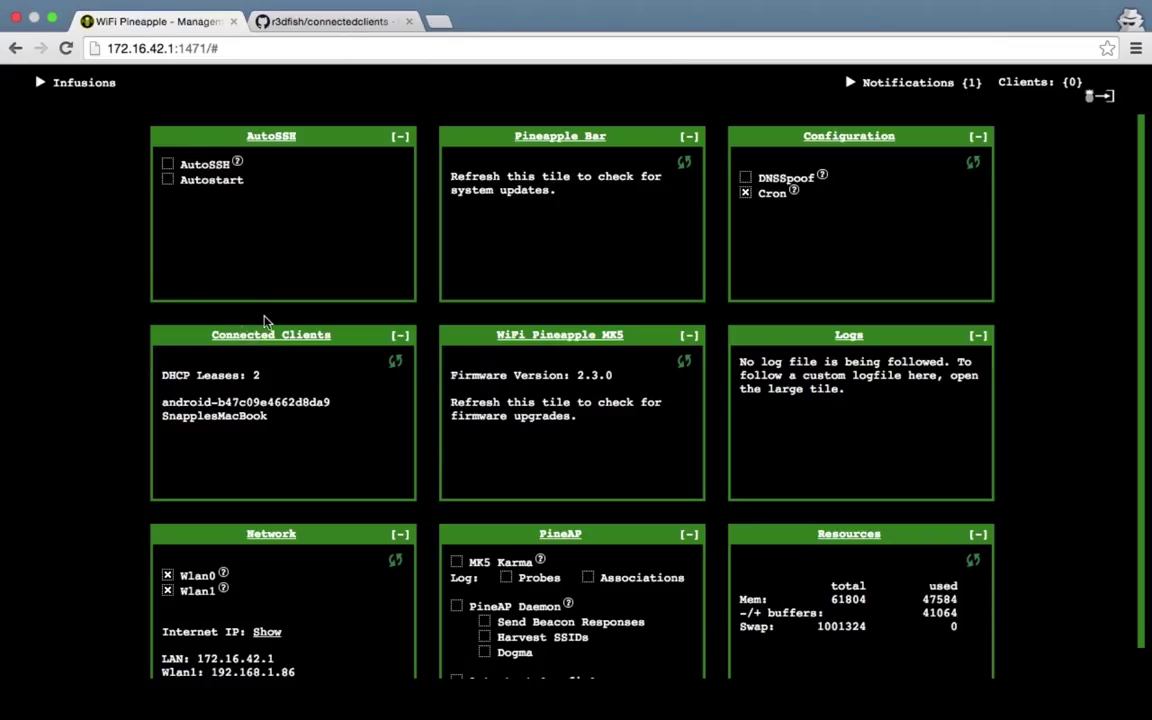
left_click(330, 20)
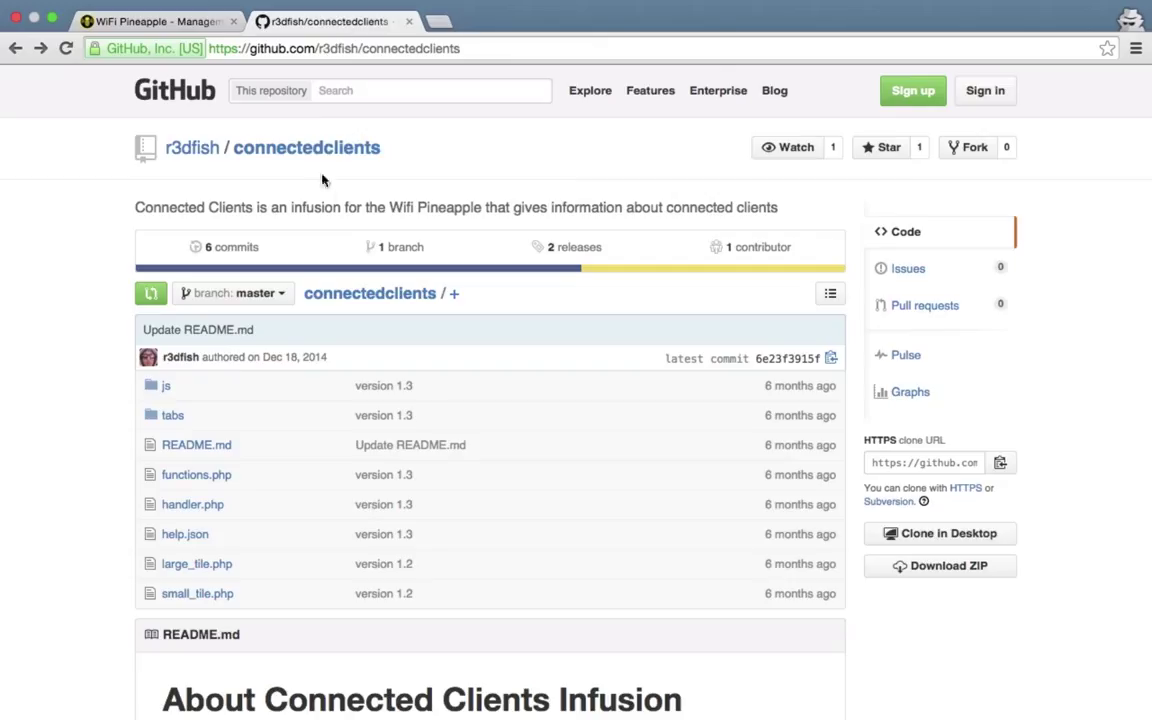